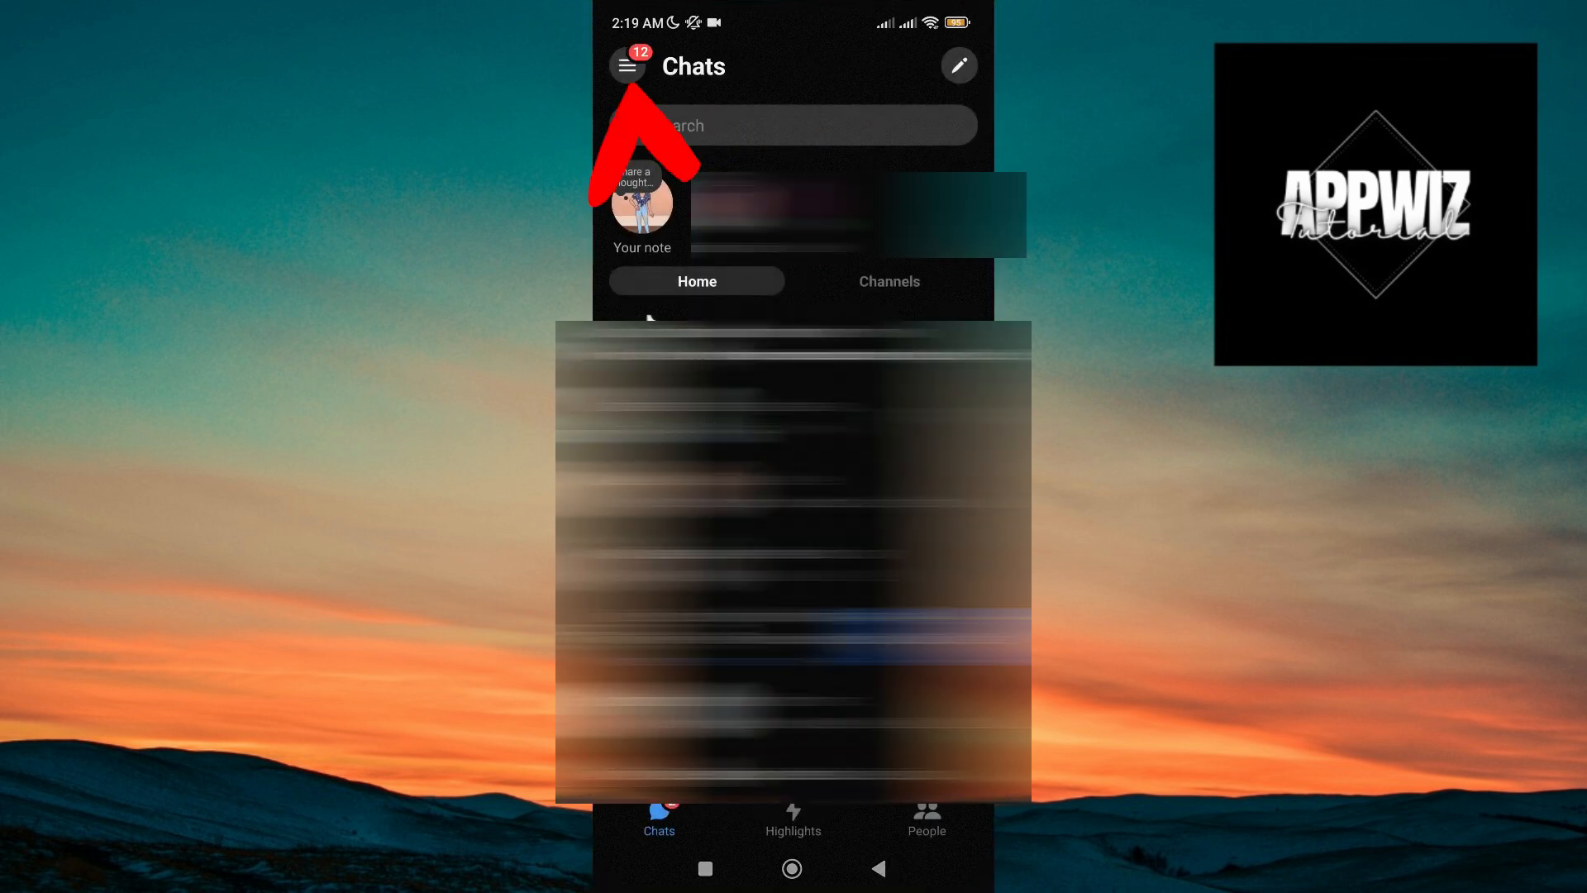
# Step: Go to the Me settings page and scroll down to the Preferences section
pyautogui.click(628, 66)
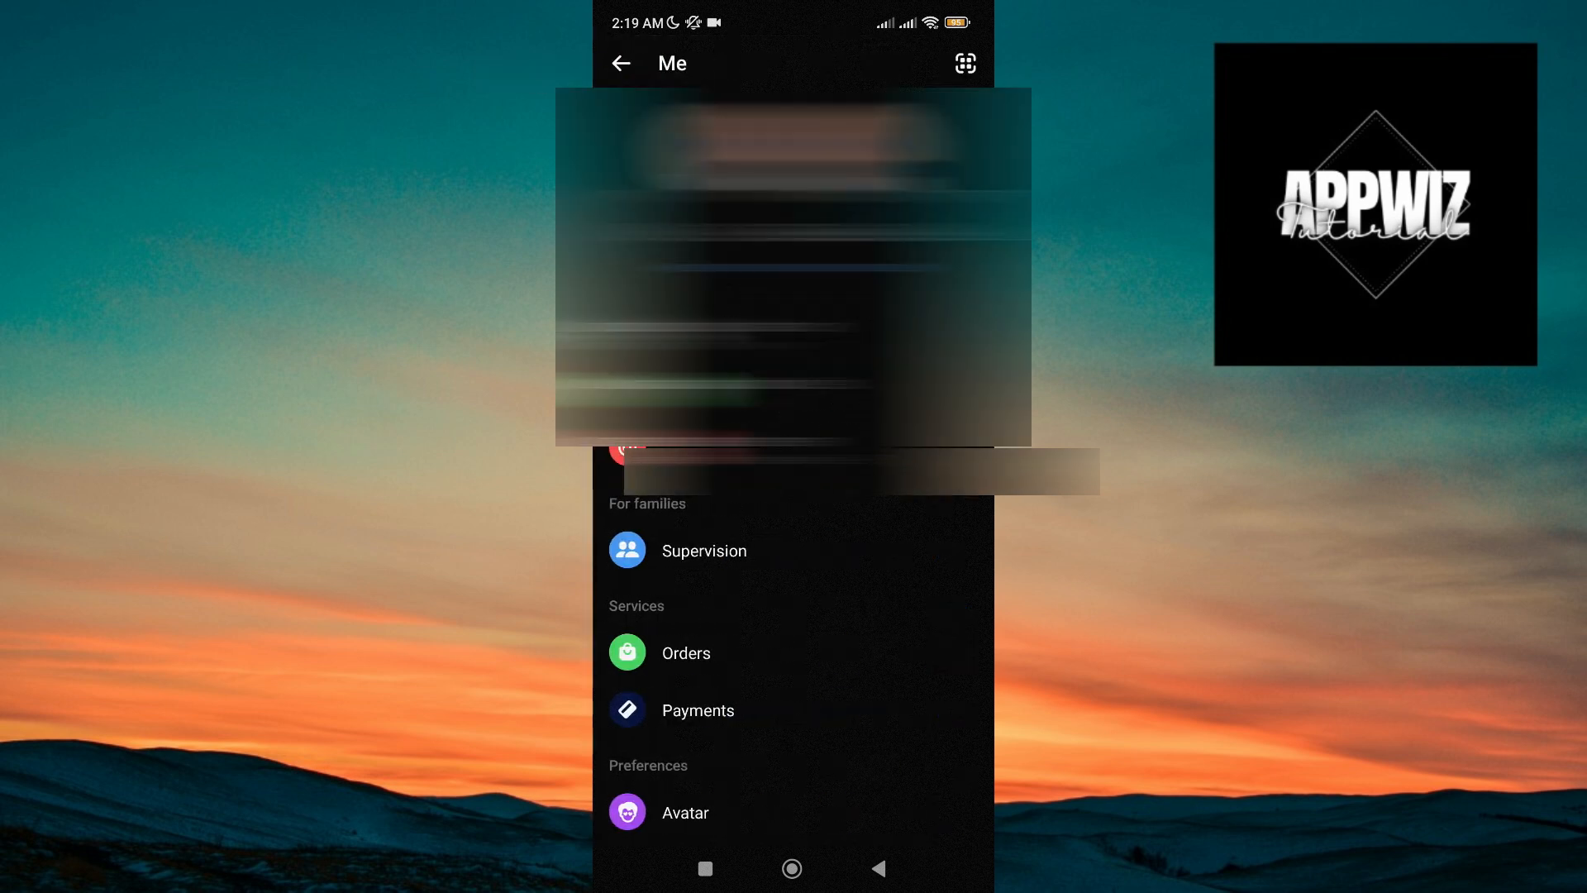
pyautogui.scroll(-3)
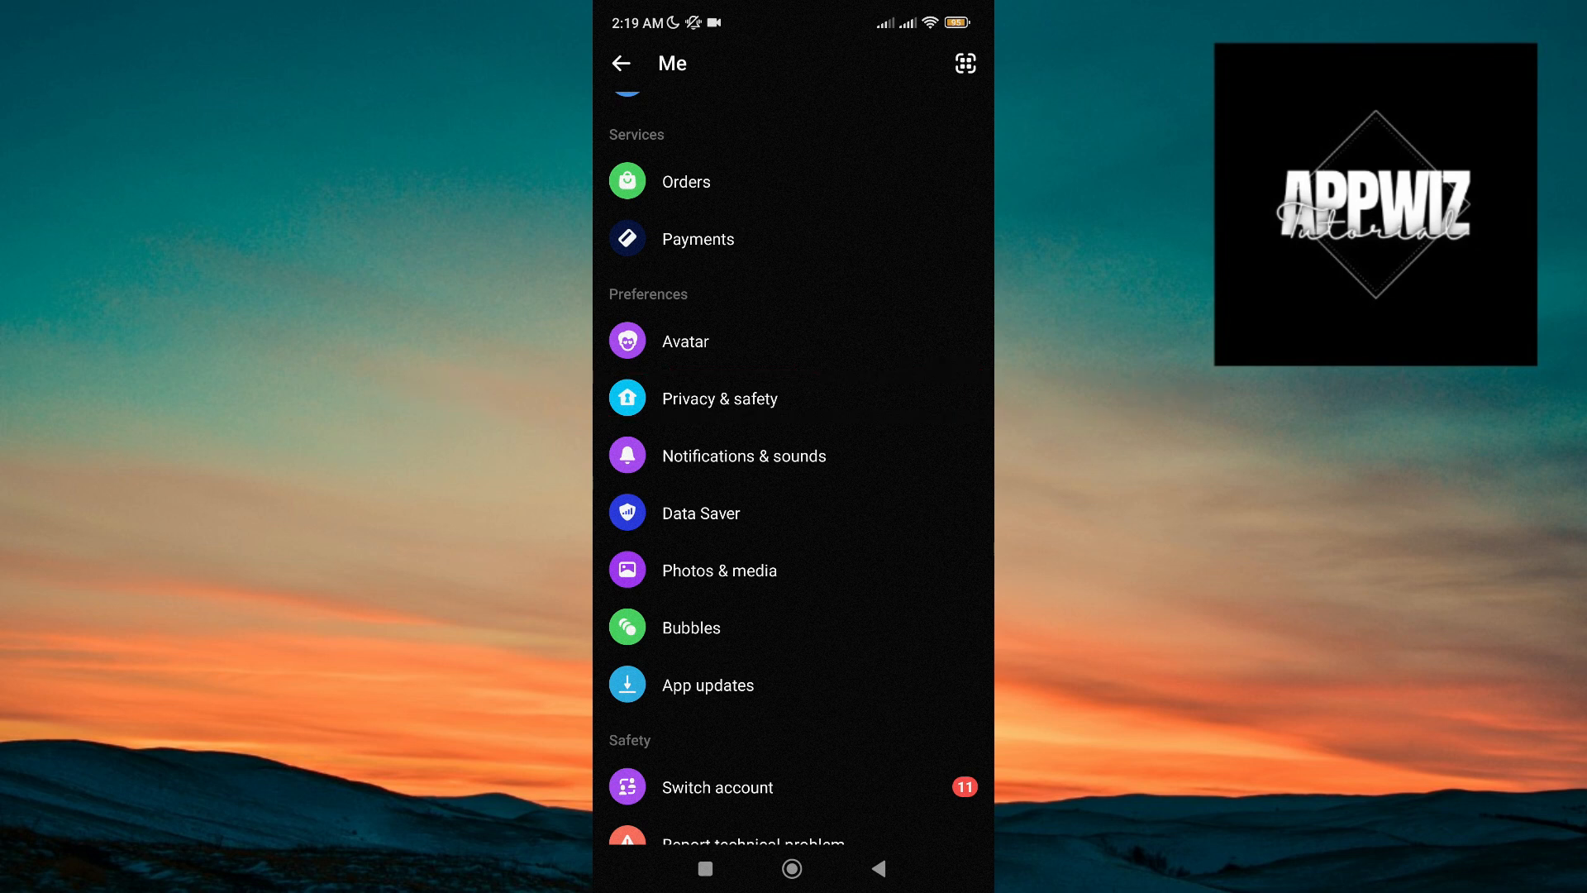
# Step: Turn on secure storage via Privacy & safety > End-to-end encrypted chats > Message storage, reaching the six-digit PIN entry
pyautogui.click(719, 399)
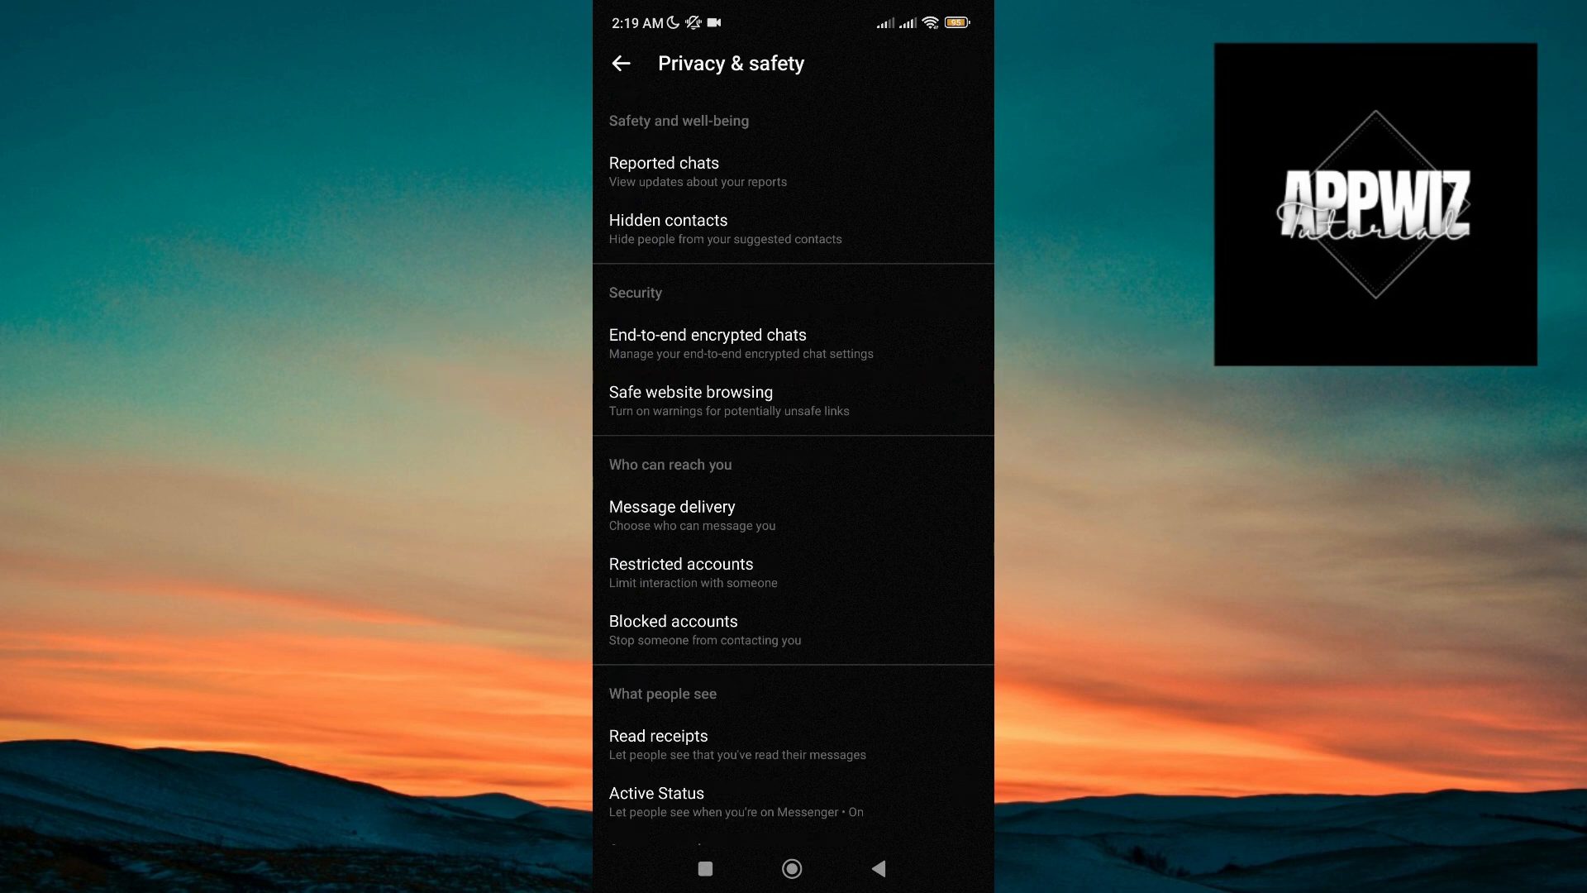
pyautogui.click(706, 334)
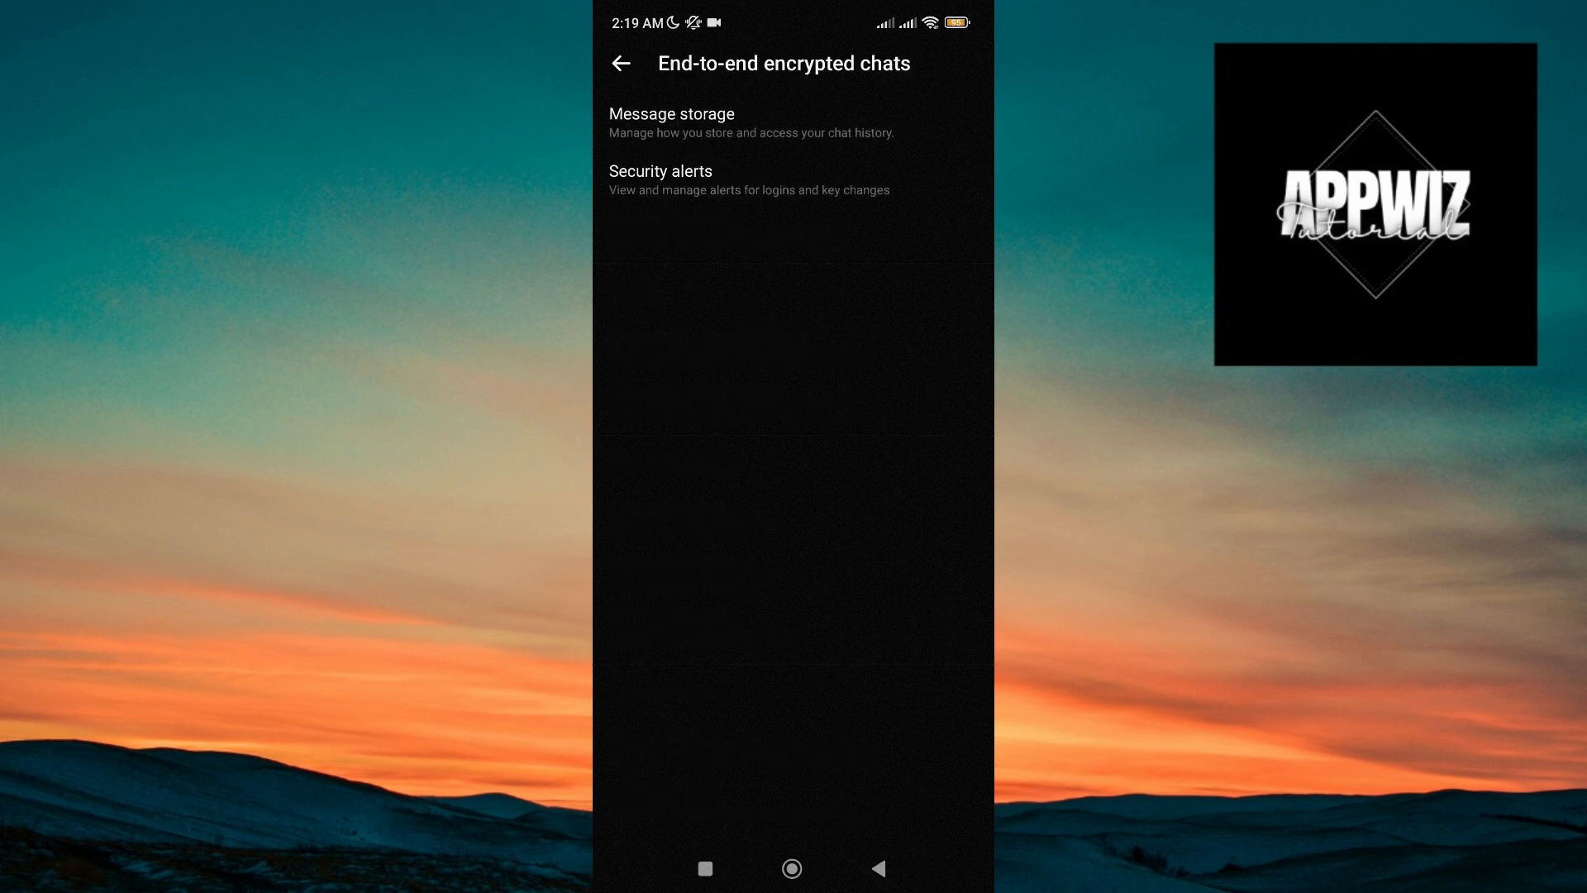
pyautogui.click(669, 112)
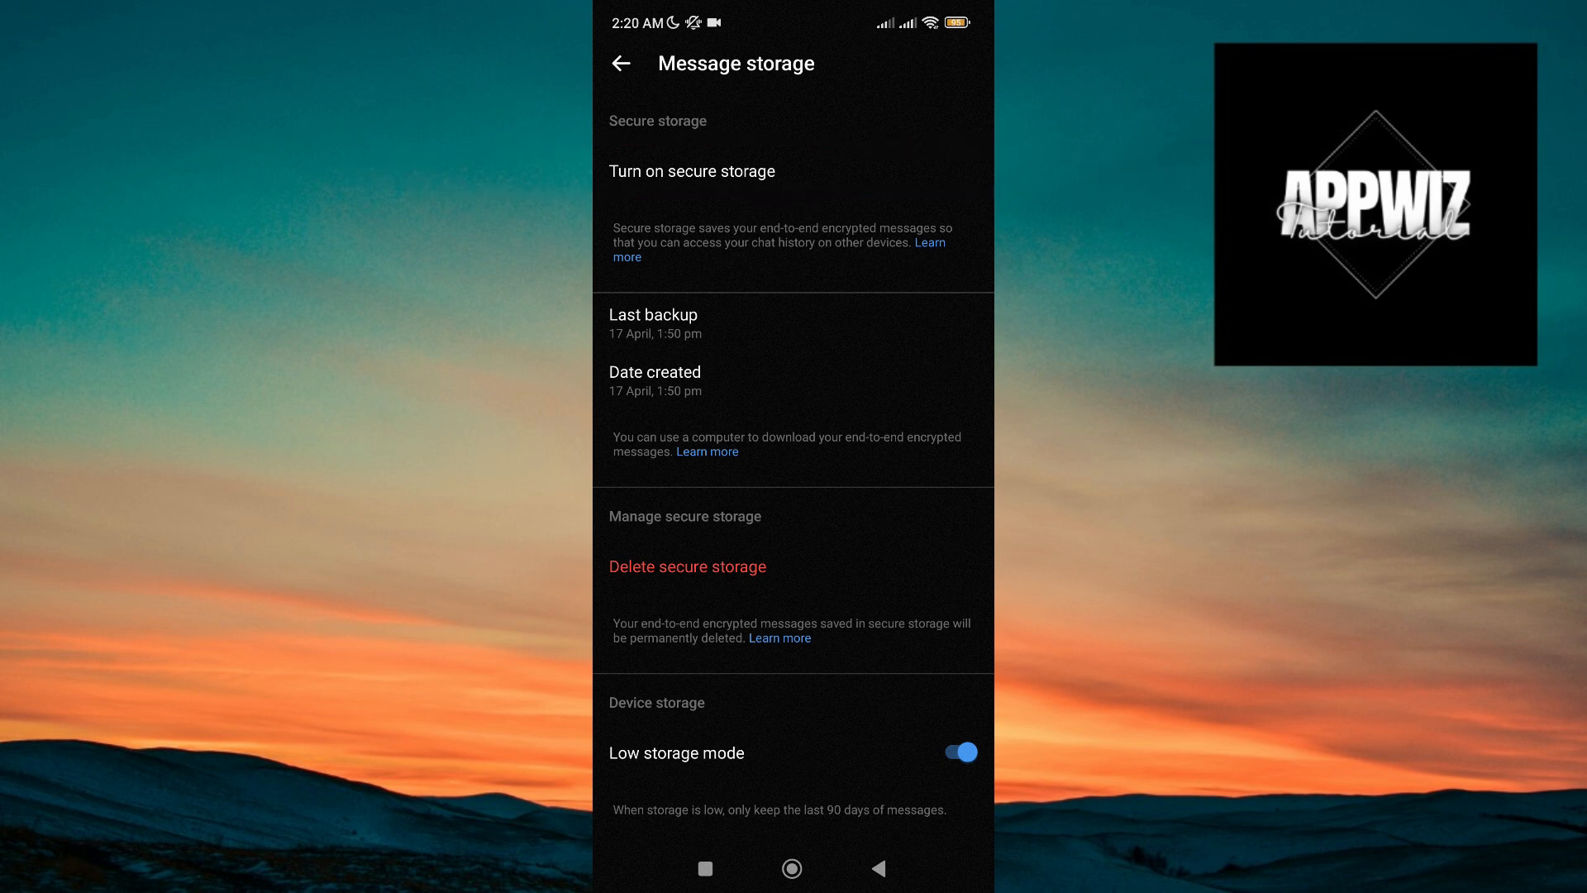
pyautogui.click(691, 170)
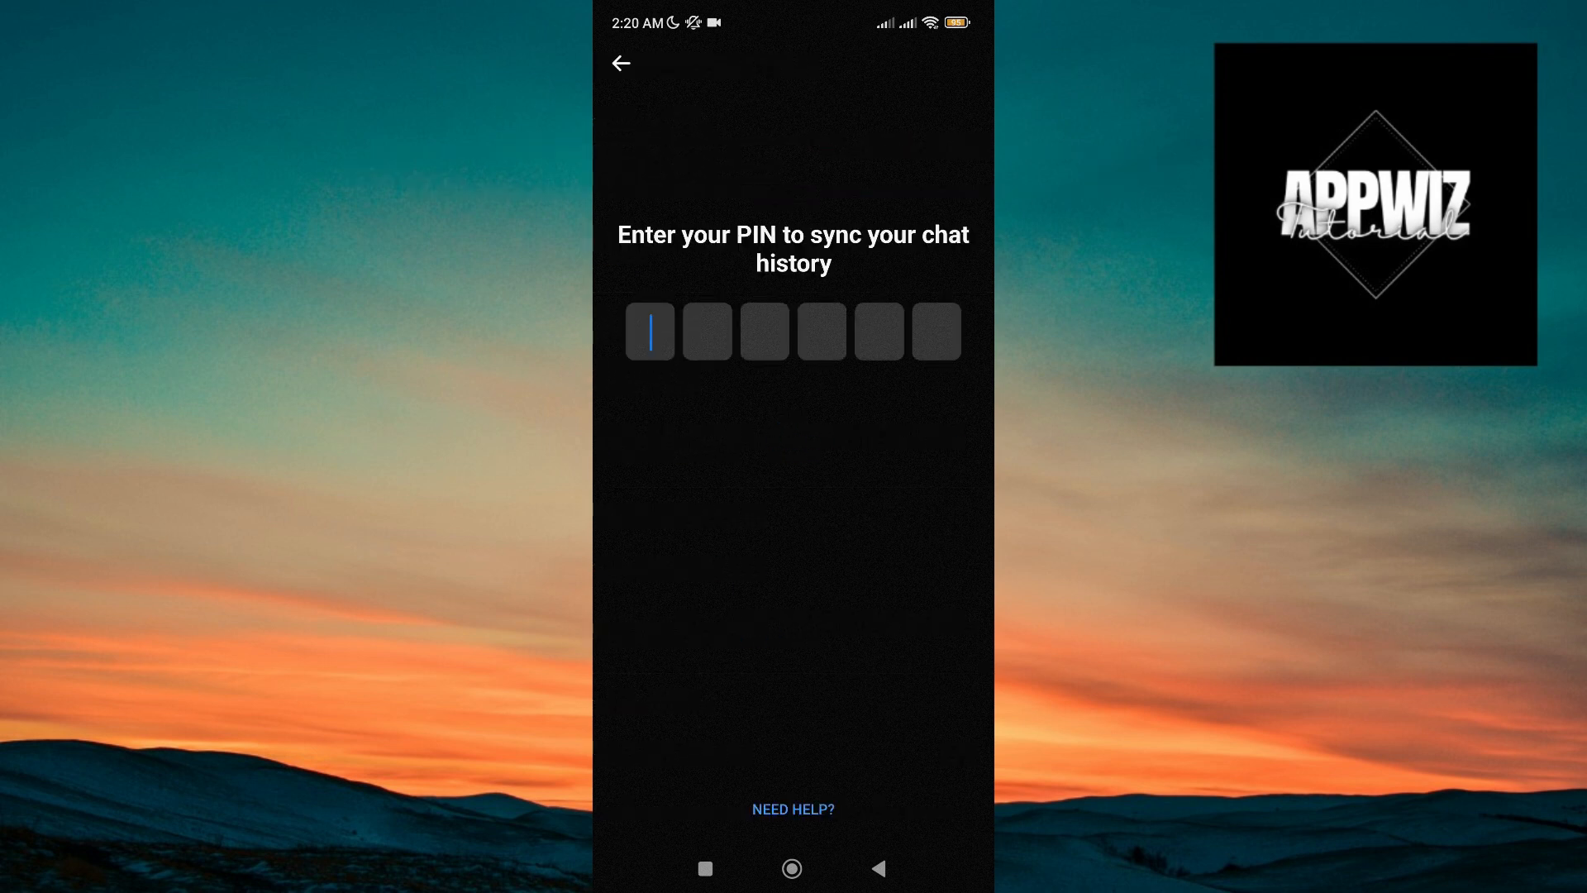
pyautogui.click(648, 331)
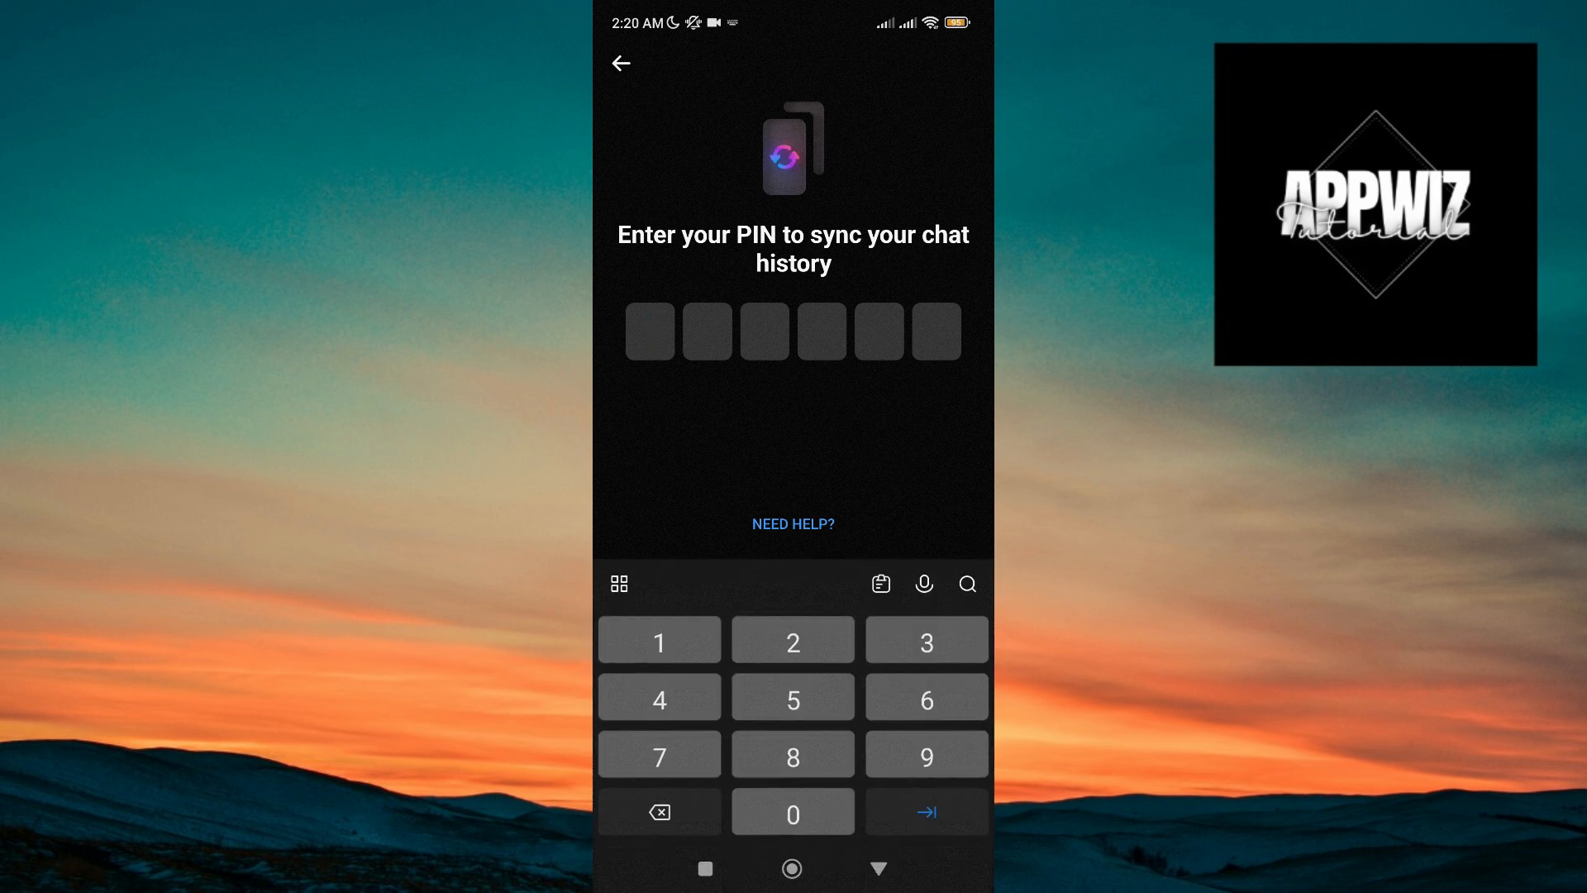